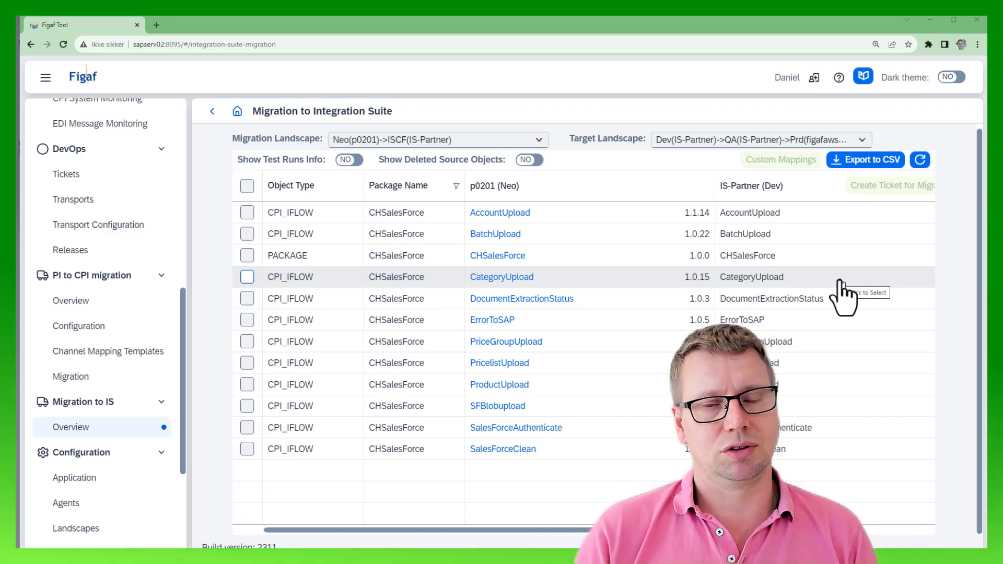
{"action": "mouse_move", "coordinate": [799, 250]}
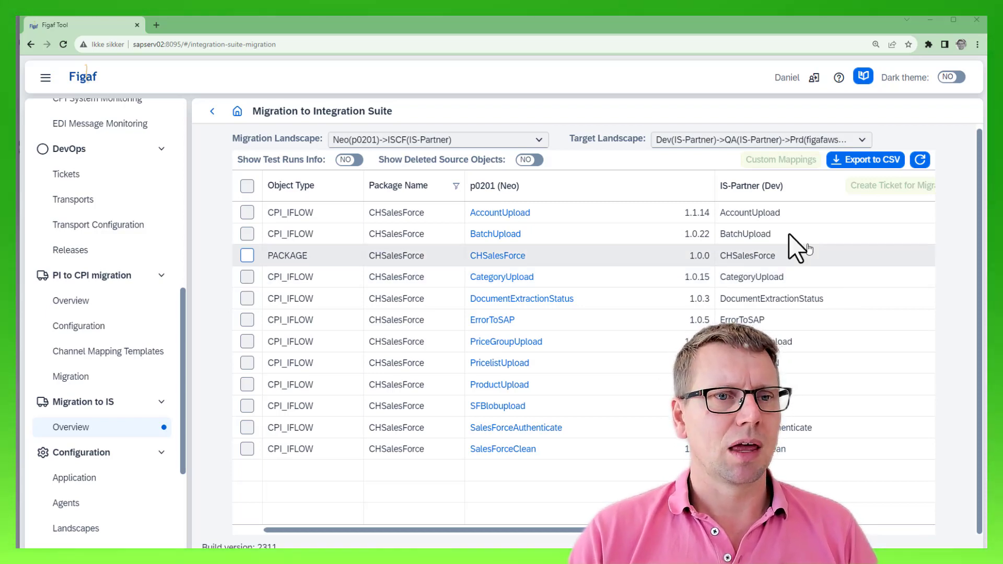
{"action": "mouse_move", "coordinate": [566, 283]}
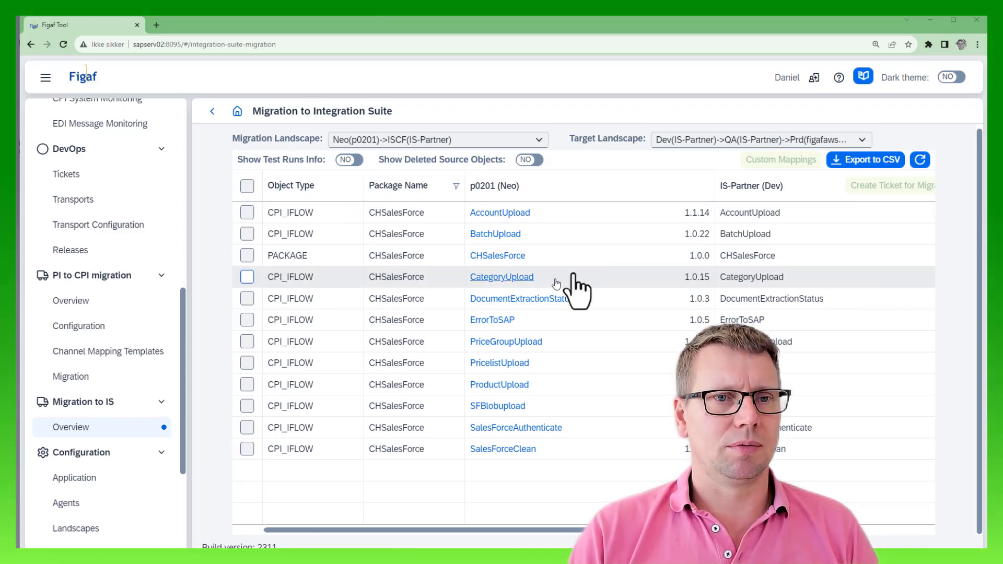
- Add the CHSalesForce package to the migration selection alongside AccountUpload and BatchUpload
{"action": "left_click", "coordinate": [248, 255]}
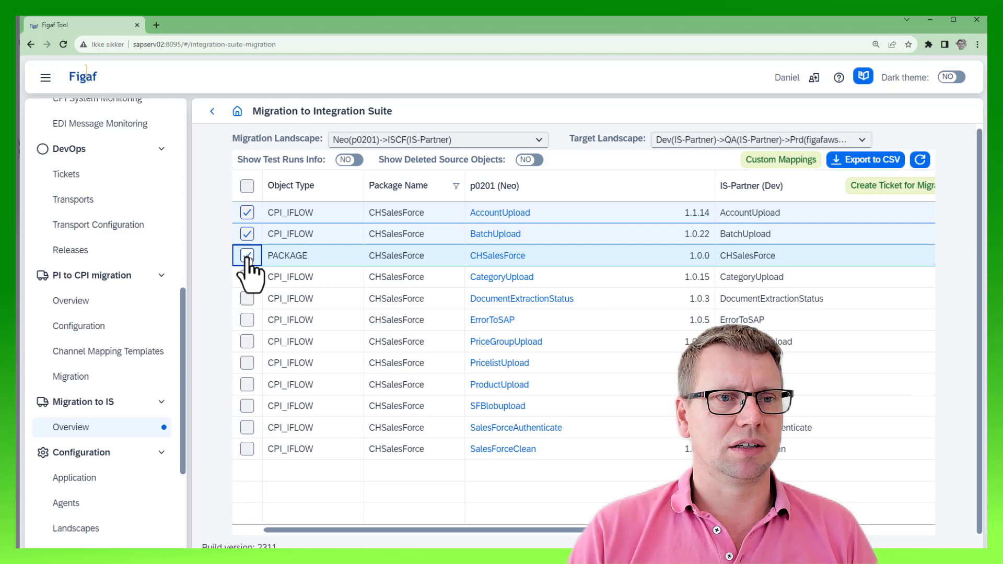
- Prefix the BatchUpload, AccountUpload and CHSalesForce target technical names with D1 and save
{"action": "left_click", "coordinate": [780, 160]}
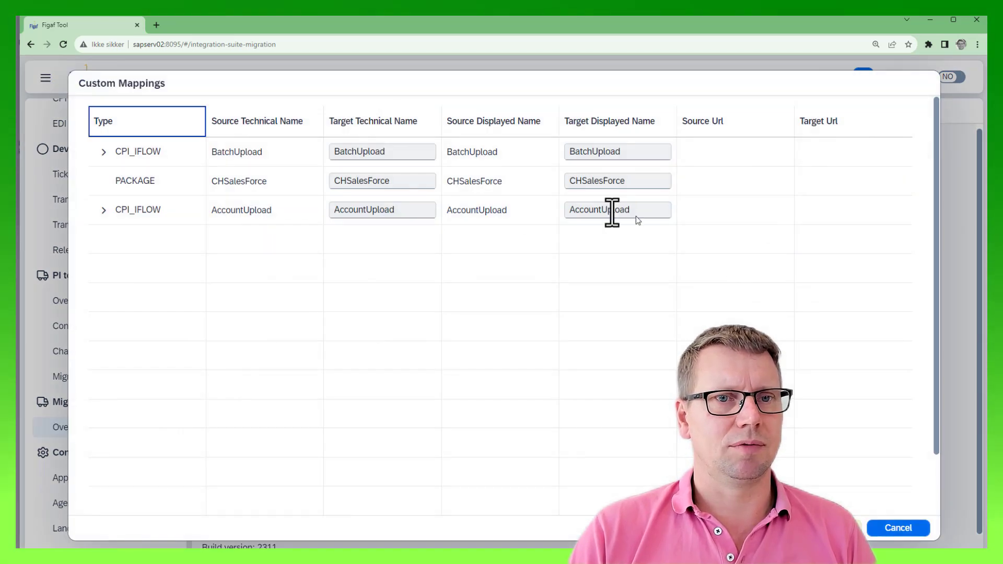
{"action": "left_click", "coordinate": [381, 151]}
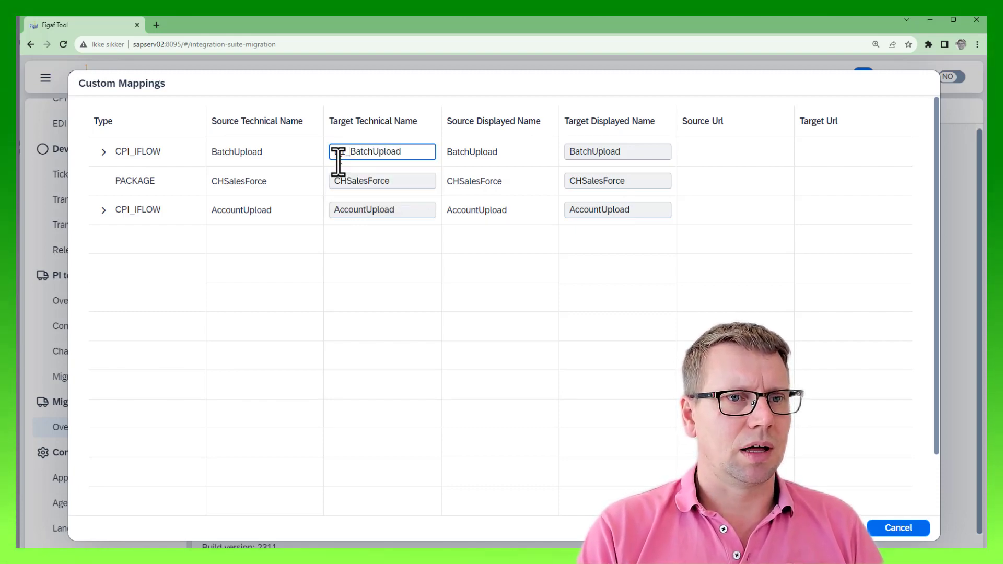
{"action": "type", "text": "D1_"}
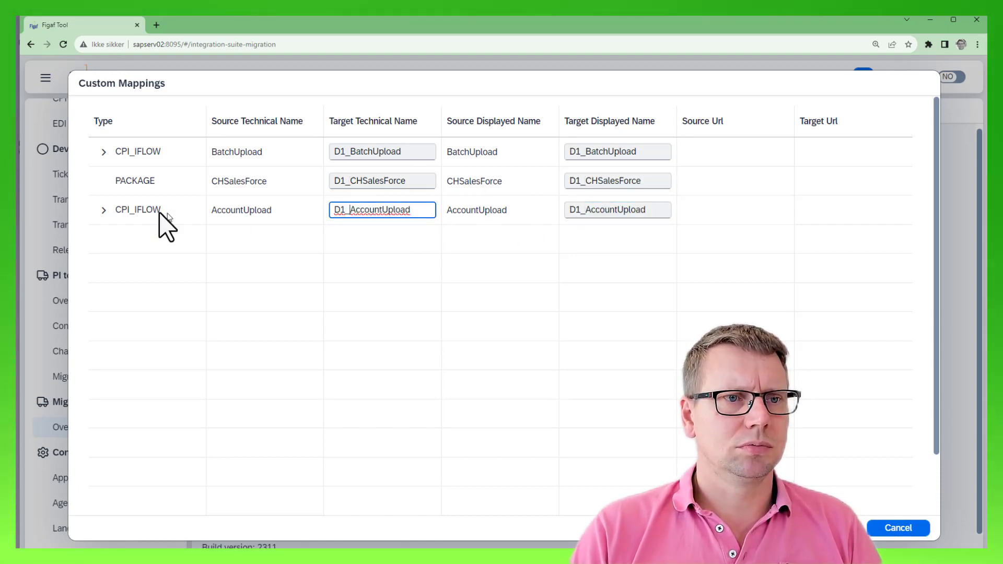
{"action": "left_click", "coordinate": [103, 210]}
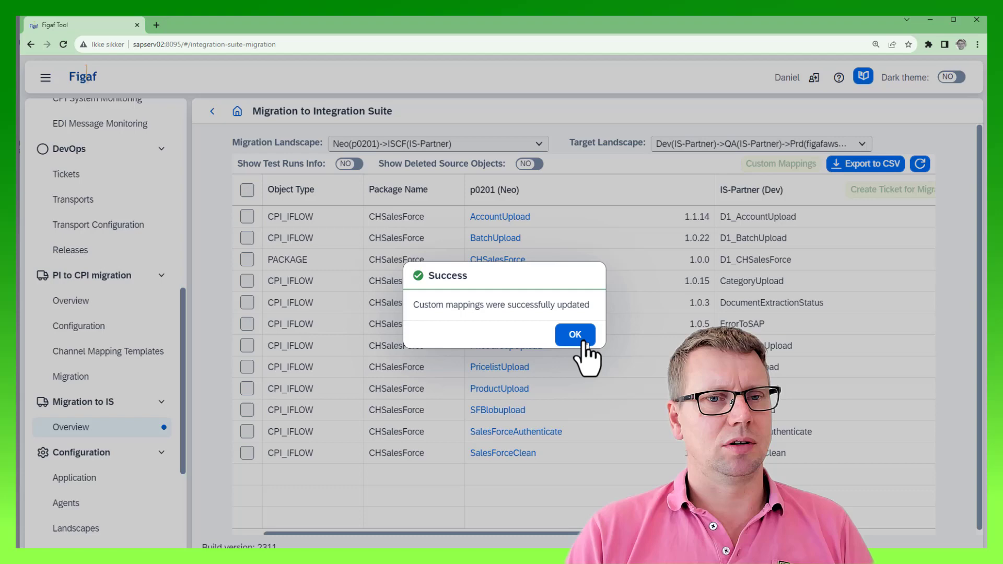
- Create migration ticket ISSUE-762 with external id jira-235, confirming DevOps licenses for both iFlows
{"action": "left_click", "coordinate": [574, 335]}
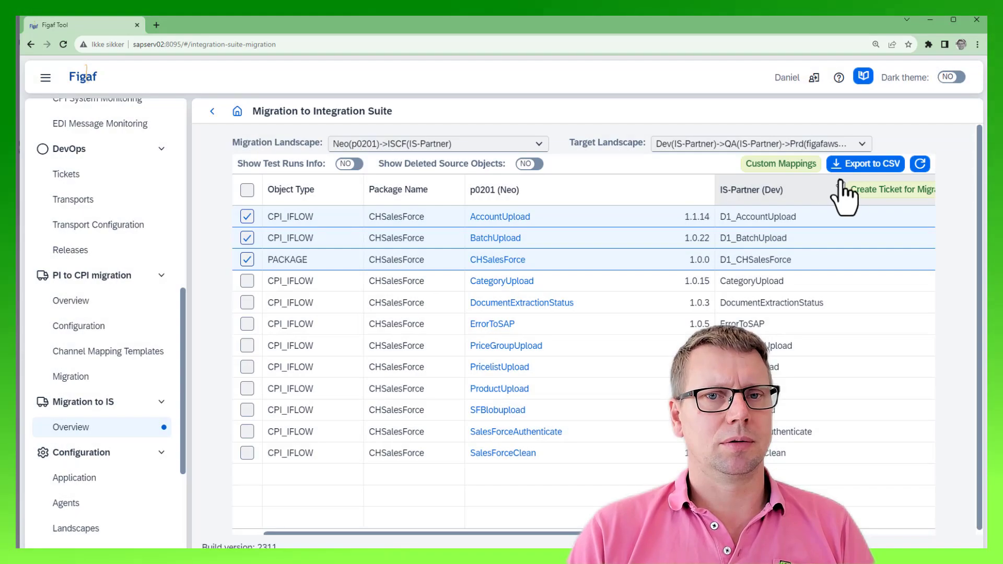
{"action": "left_click", "coordinate": [890, 189]}
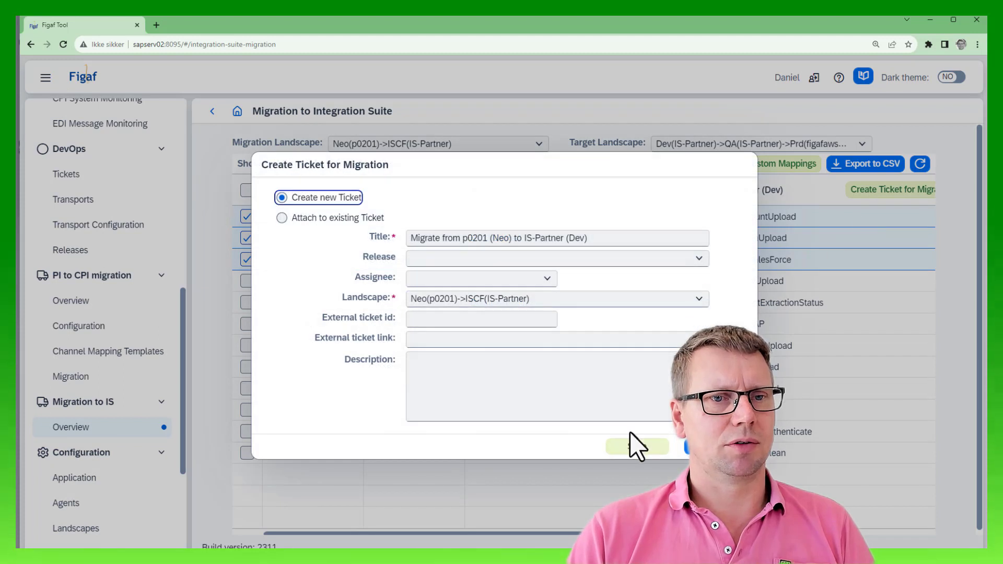
{"action": "type", "text": "jira-235"}
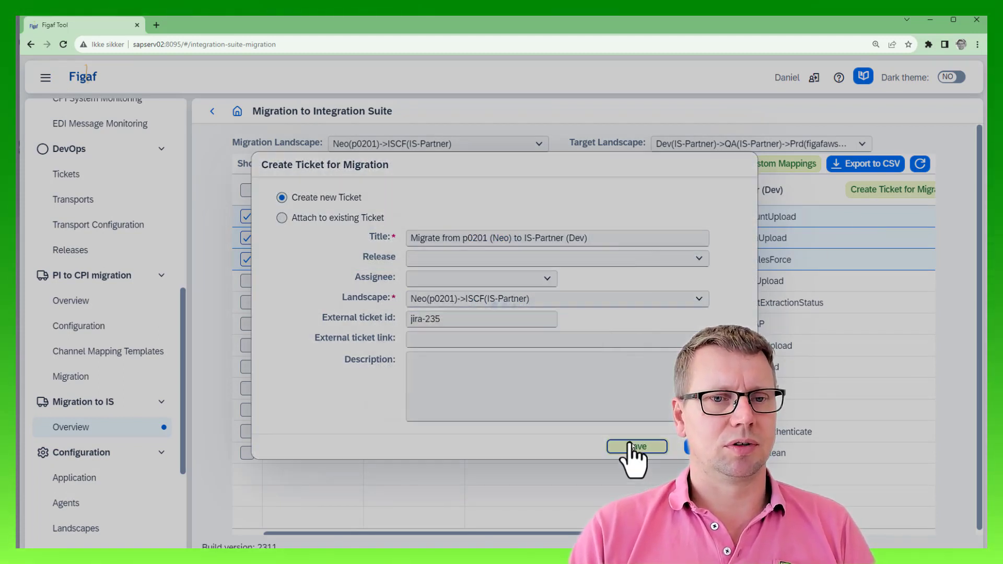
{"action": "left_click", "coordinate": [636, 446]}
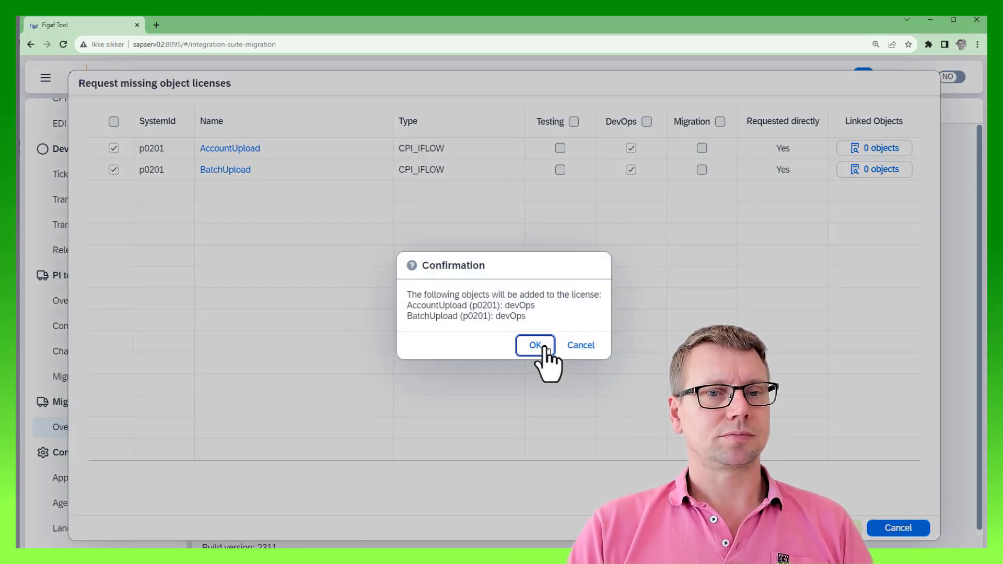
{"action": "left_click", "coordinate": [535, 345]}
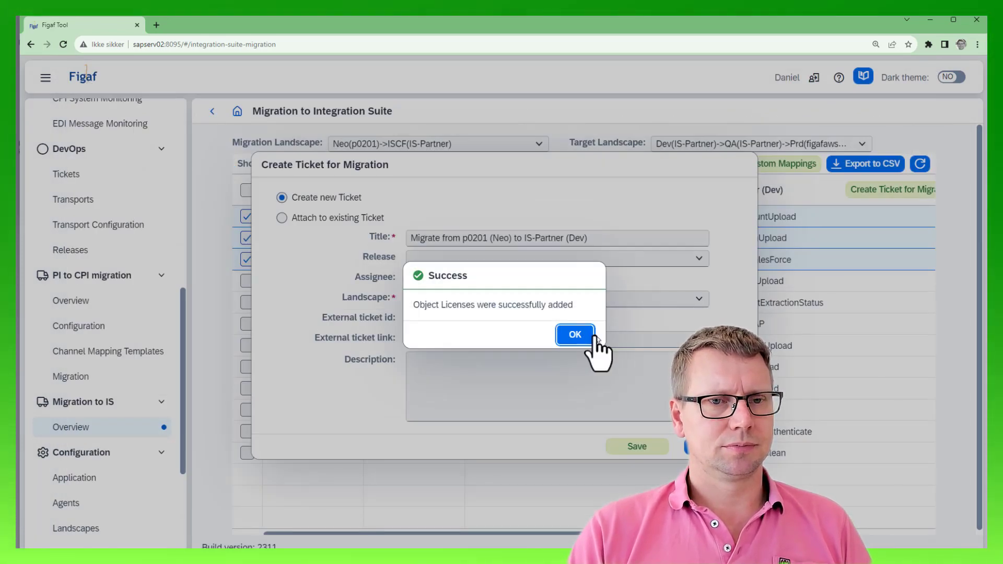
{"action": "left_click", "coordinate": [574, 335]}
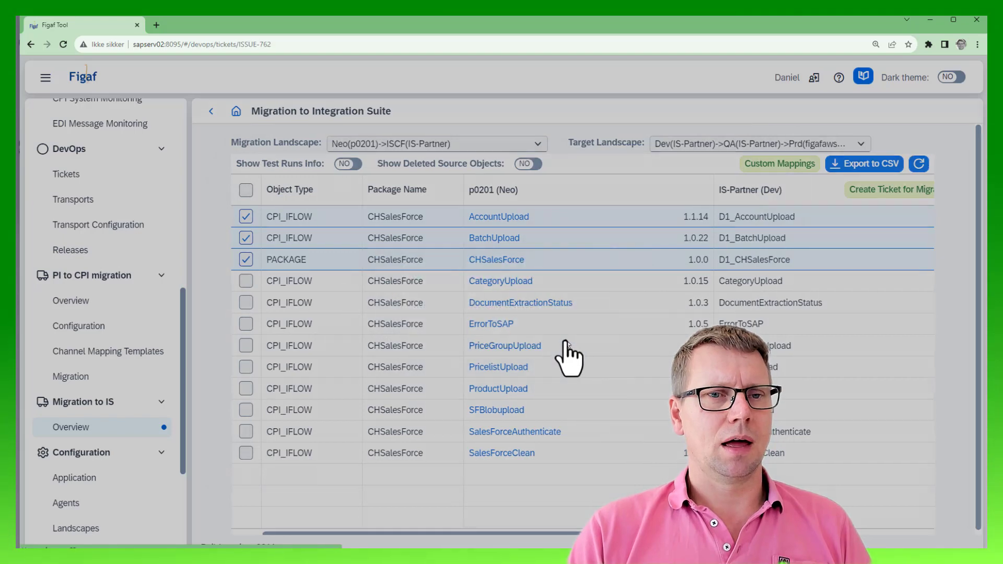
- Run the ISSUE-762 transport, importing CHSalesForce, BatchUpload and AccountUpload into IS-Partner
{"action": "left_click", "coordinate": [711, 111]}
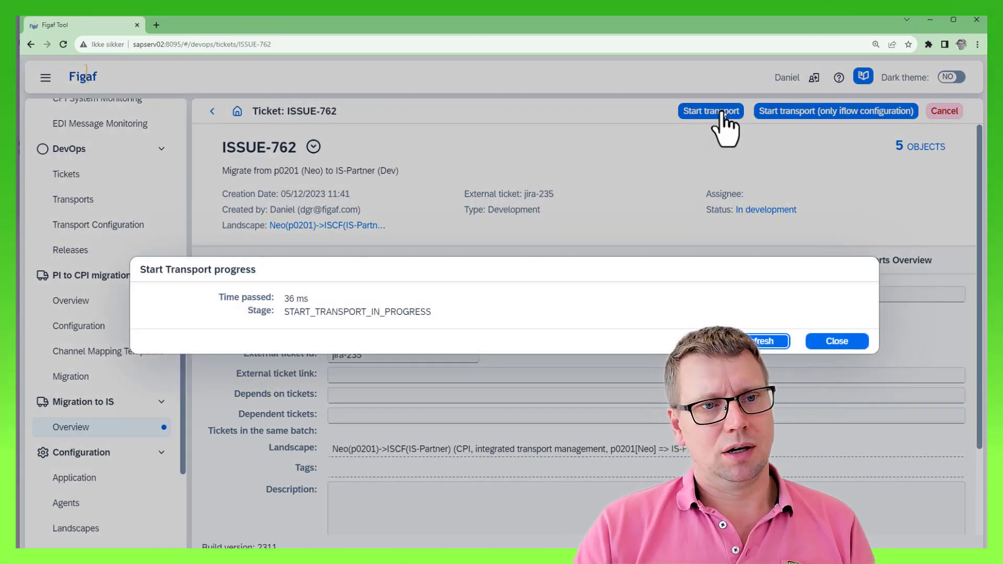
{"action": "left_click", "coordinate": [836, 341]}
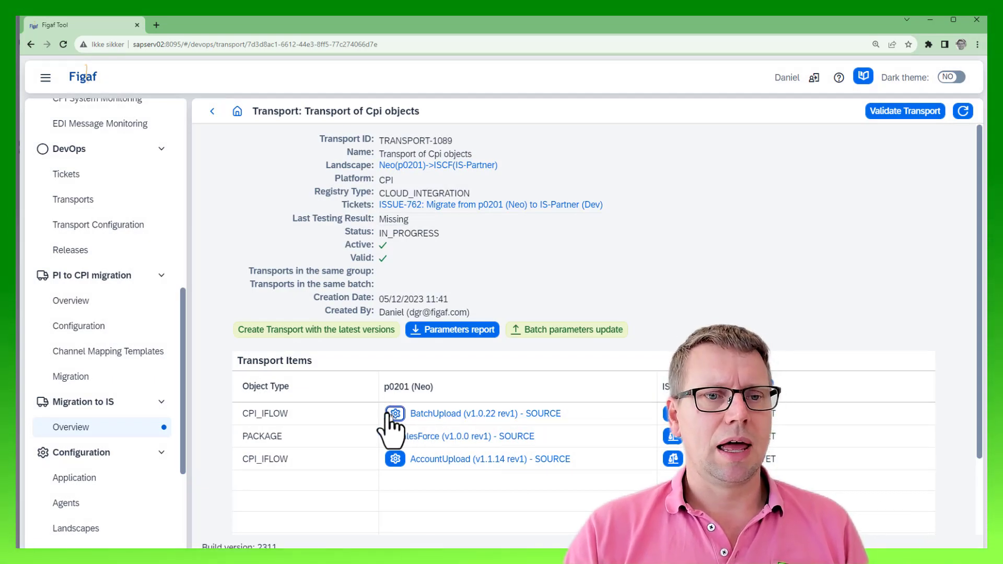
{"action": "left_click", "coordinate": [395, 413]}
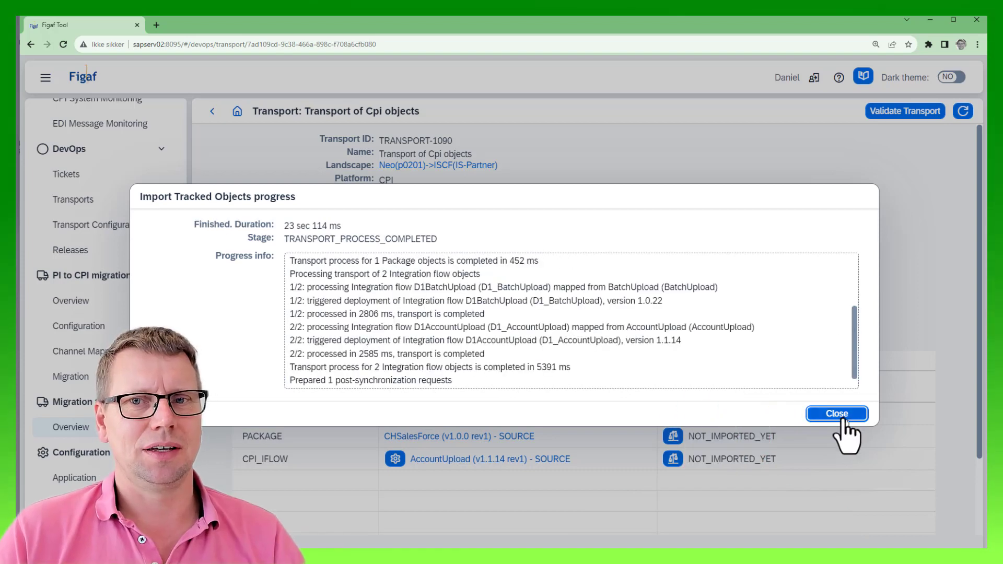
{"action": "left_click", "coordinate": [837, 413]}
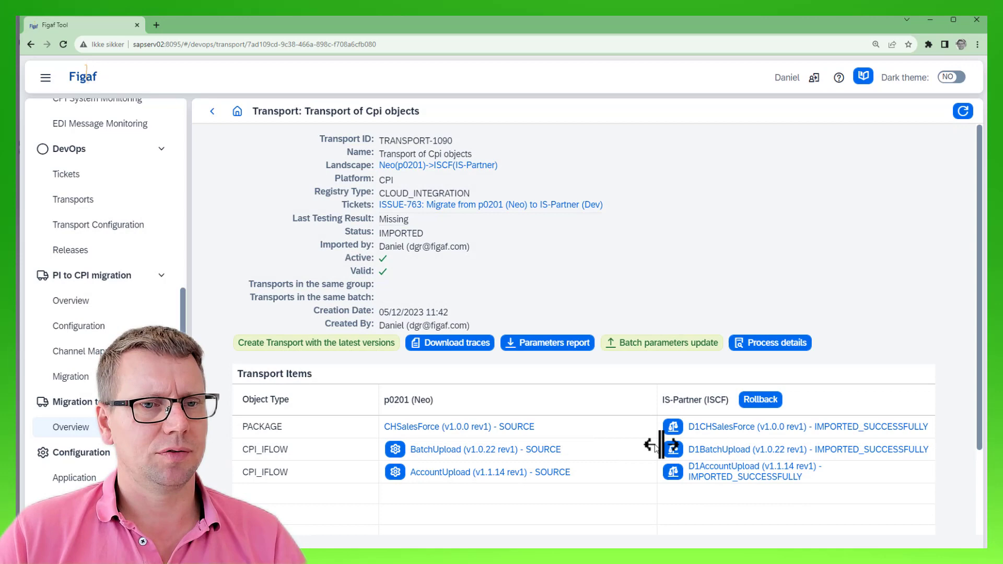
{"action": "mouse_move", "coordinate": [712, 437]}
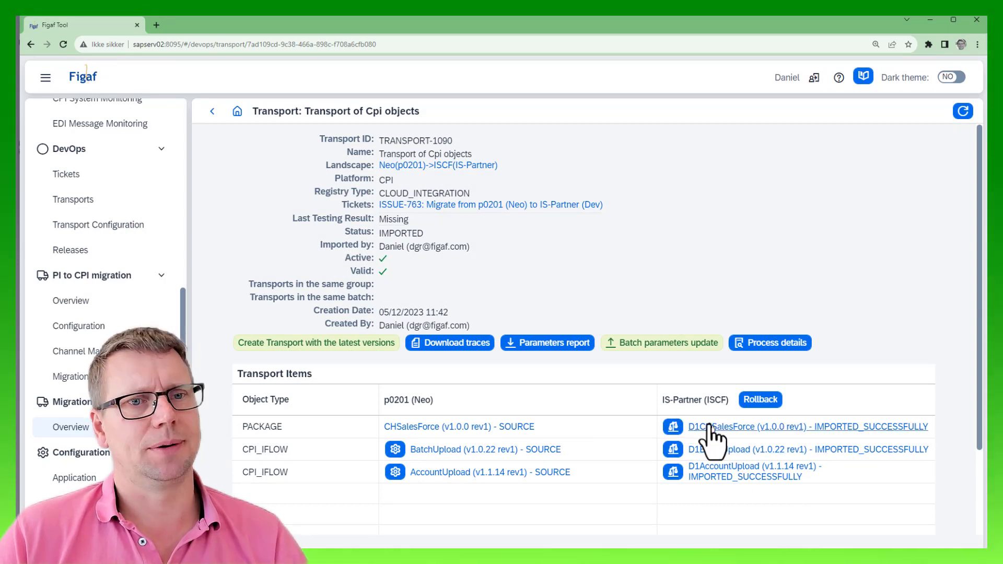
- Draft a Dev-to-QA ticket and add DevOps licenses for D1BatchUpload and D1AccountUpload
{"action": "left_click", "coordinate": [71, 427]}
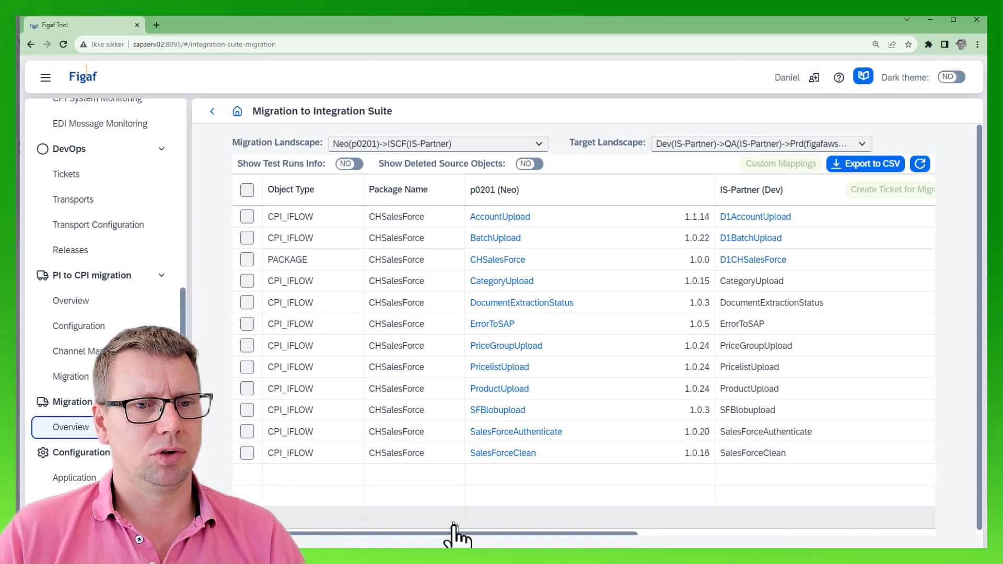
{"action": "mouse_move", "coordinate": [423, 515]}
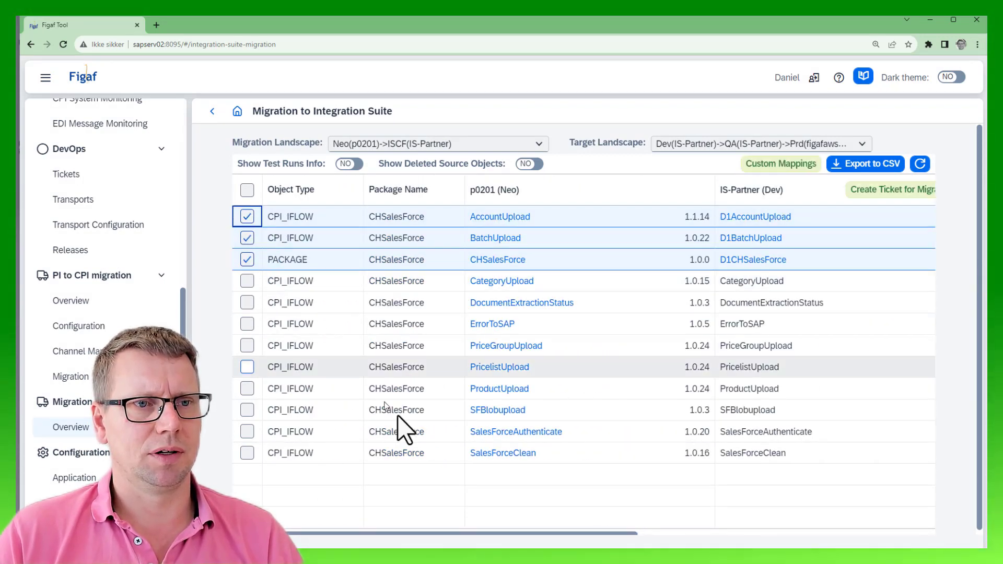
{"action": "scroll", "scroll_direction": "right", "scroll_amount": 3}
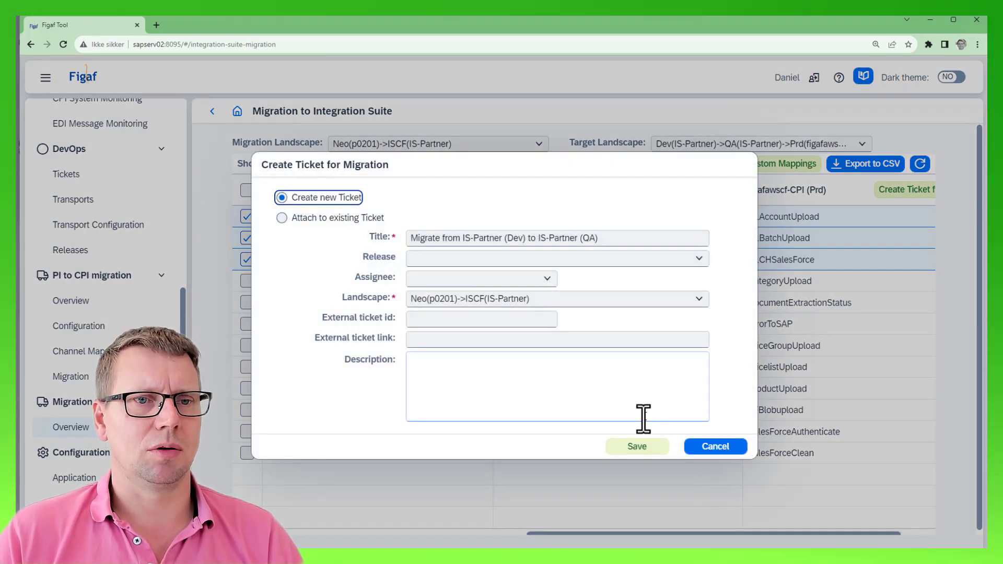
{"action": "mouse_move", "coordinate": [502, 370]}
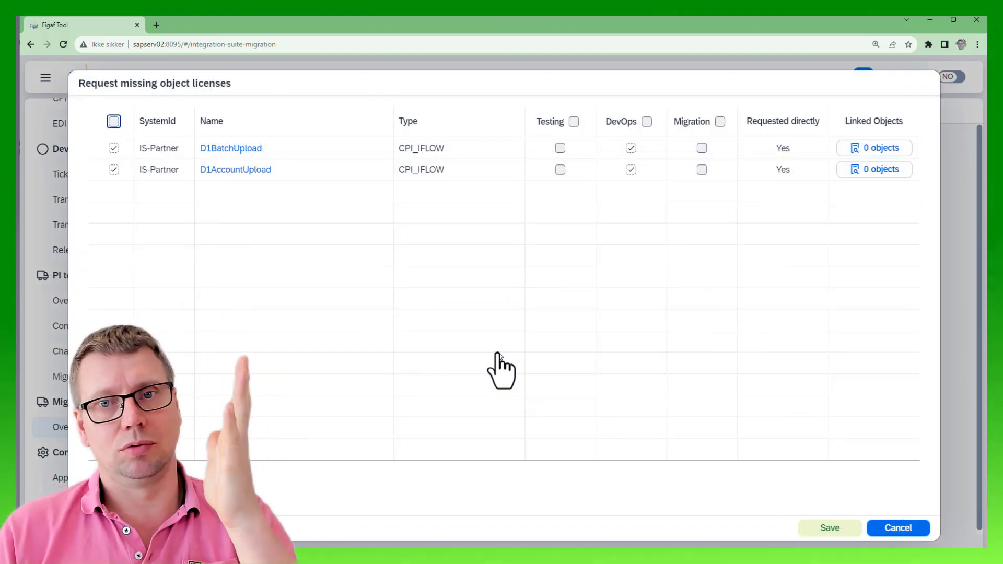
{"action": "left_click", "coordinate": [829, 527]}
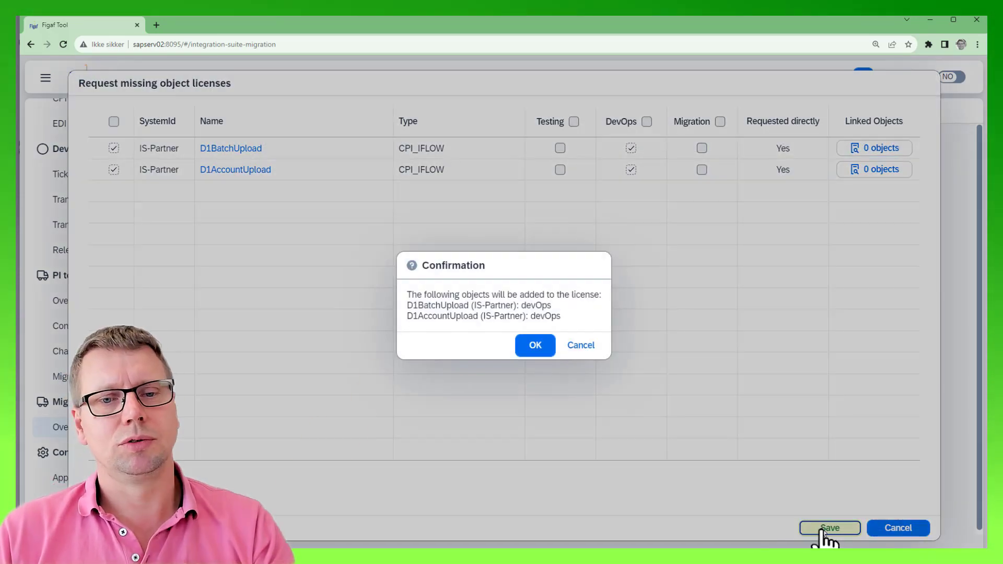
{"action": "left_click", "coordinate": [534, 345]}
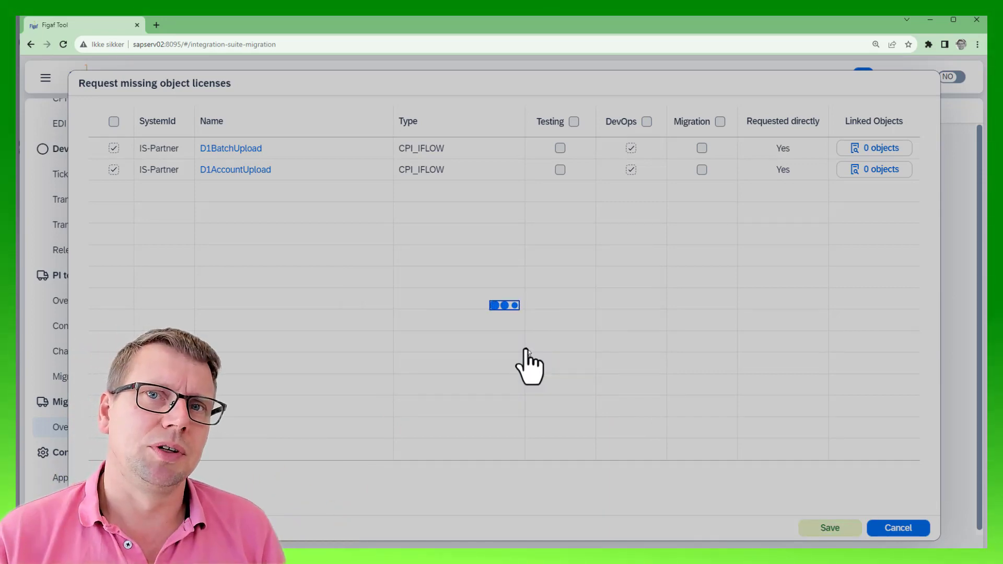
{"action": "left_click", "coordinate": [830, 527]}
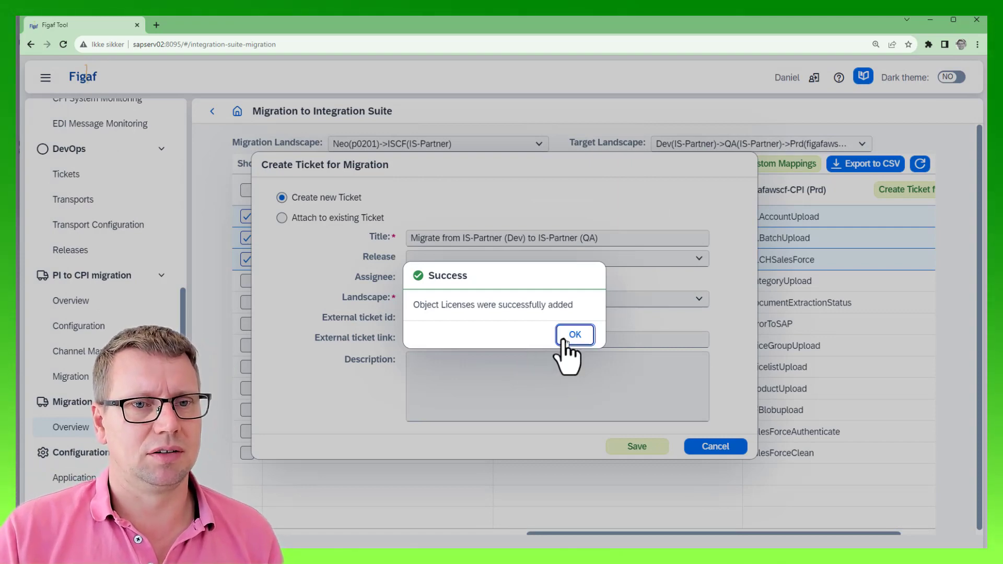
- Start the ISSUE-764 QA transport and open its D1BatchUpload configuration
{"action": "left_click", "coordinate": [573, 334]}
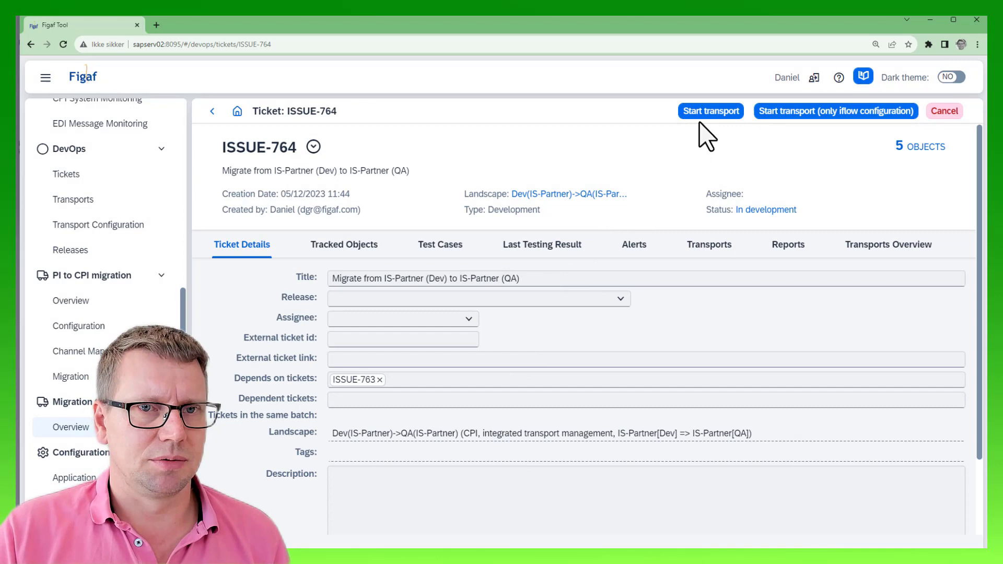
{"action": "left_click", "coordinate": [710, 111]}
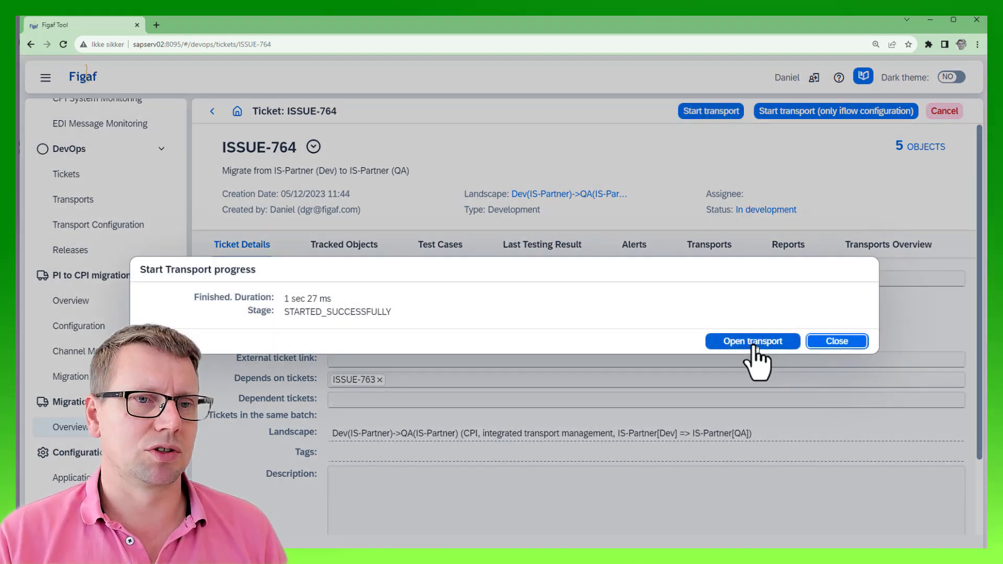
{"action": "left_click", "coordinate": [753, 341]}
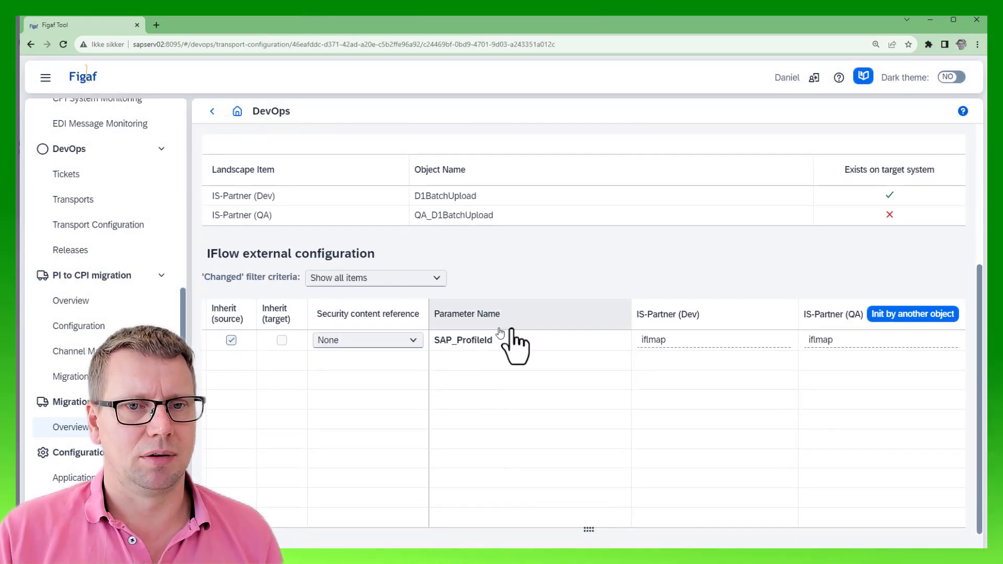
{"action": "mouse_move", "coordinate": [582, 384]}
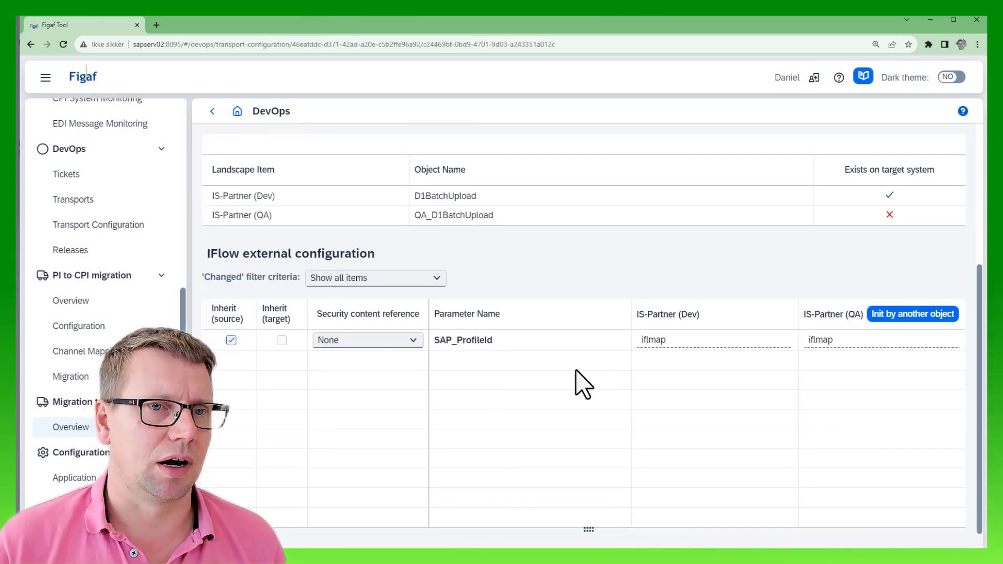
{"action": "mouse_move", "coordinate": [542, 227]}
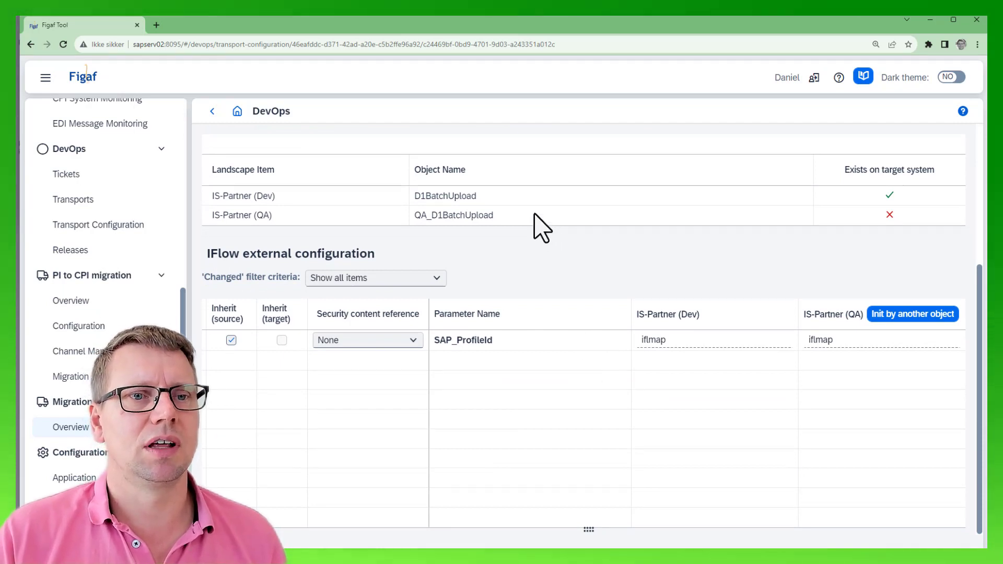
- Open the QA_D1BatchUpload Object Name cell for editing
{"action": "double_click", "coordinate": [453, 215]}
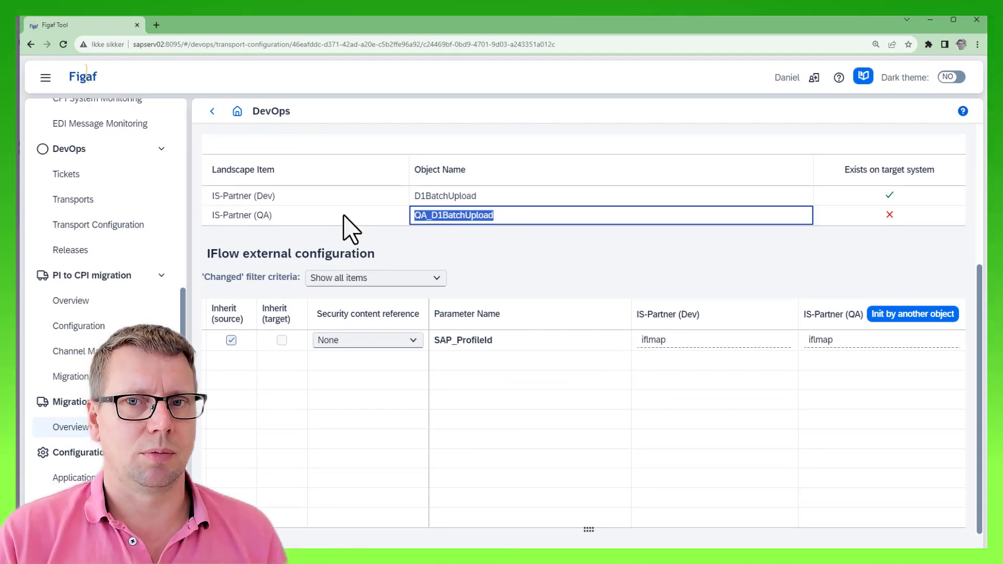